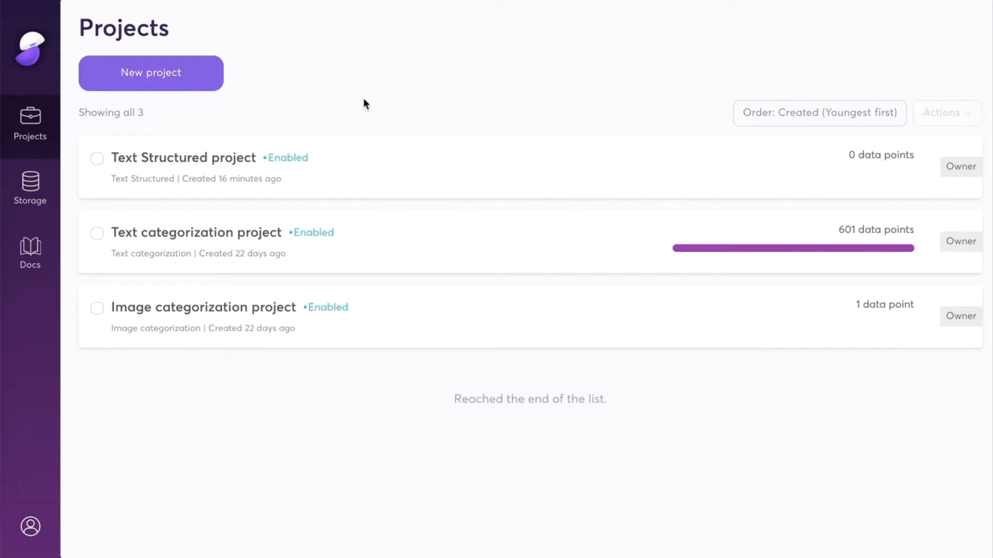
- Open the Text Structured project's CSV upload page and download the sample CSV
left_click(184, 157)
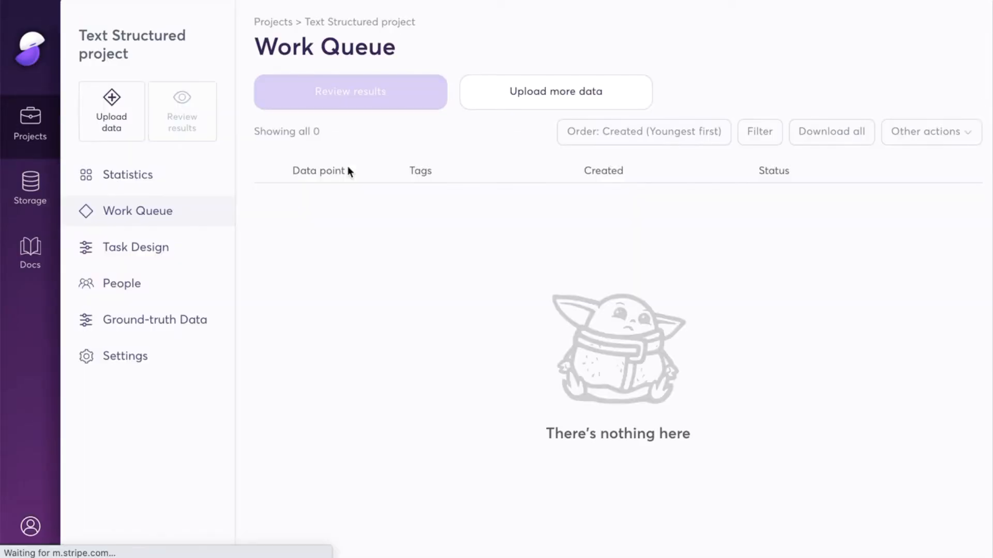
left_click(111, 111)
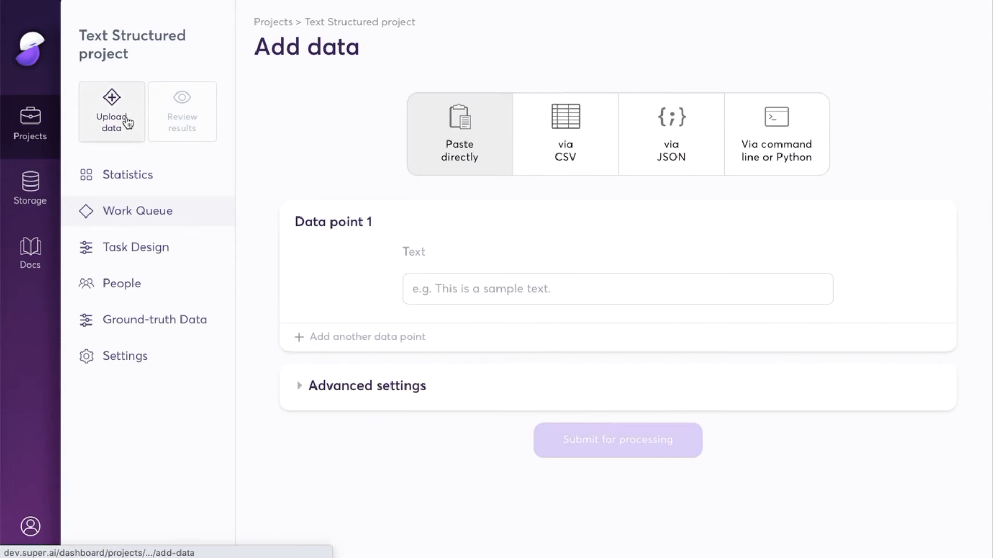
left_click(559, 133)
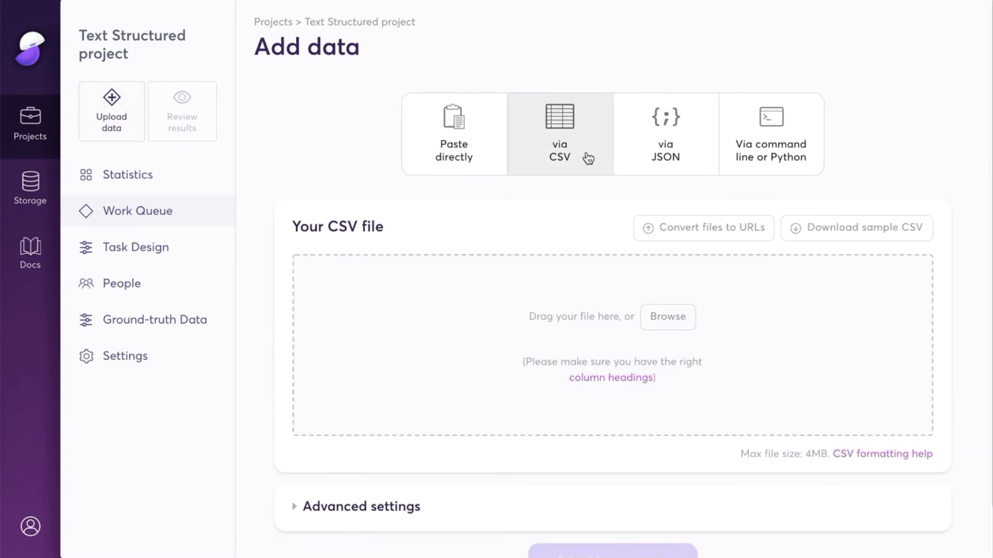
mouse_move(848, 212)
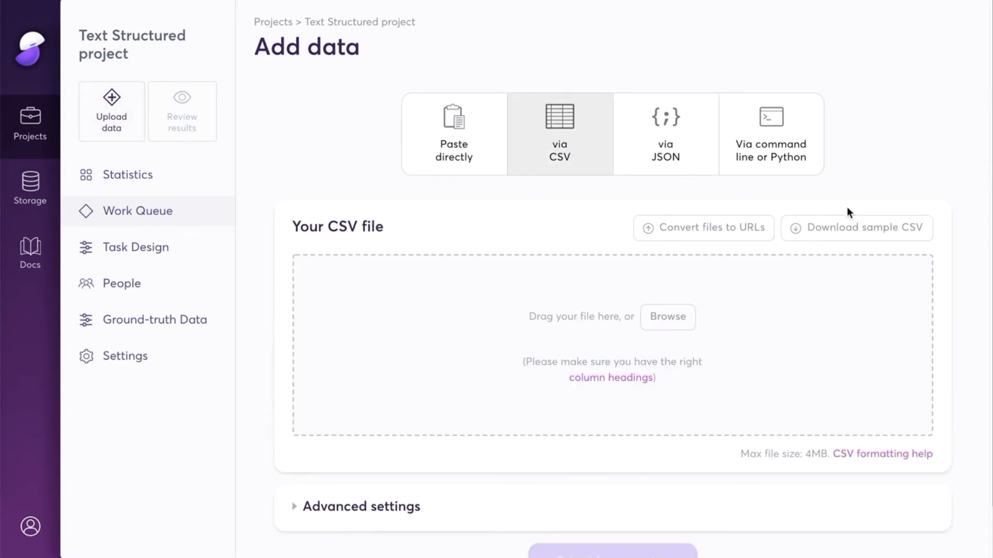
mouse_move(856, 230)
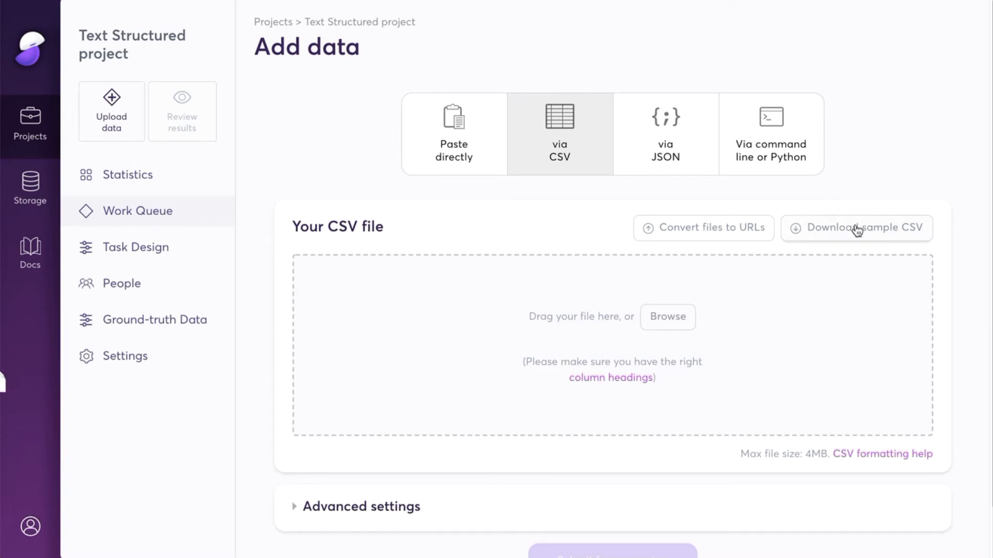
left_click(855, 228)
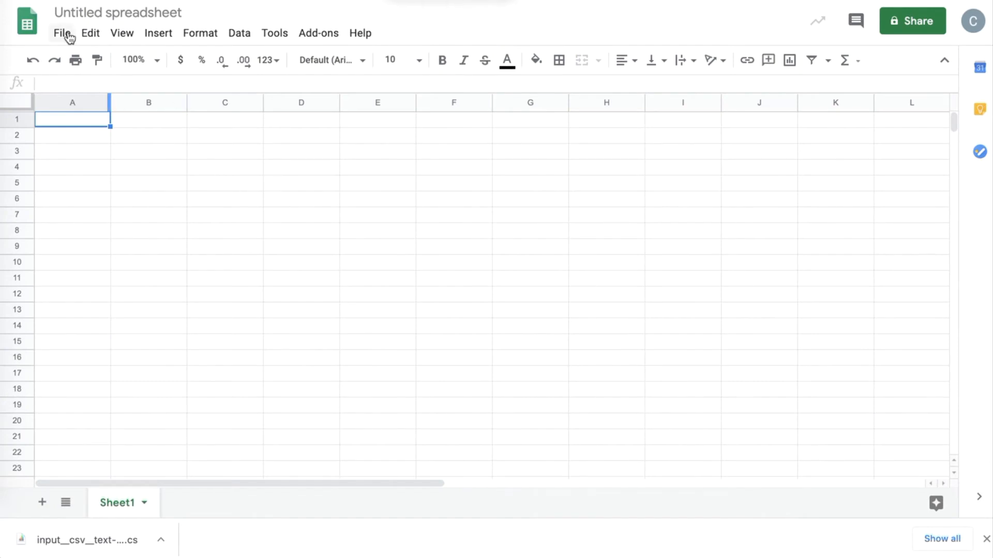
- Import the downloaded sample CSV into the blank Google Sheet, replacing the spreadsheet
left_click(90, 33)
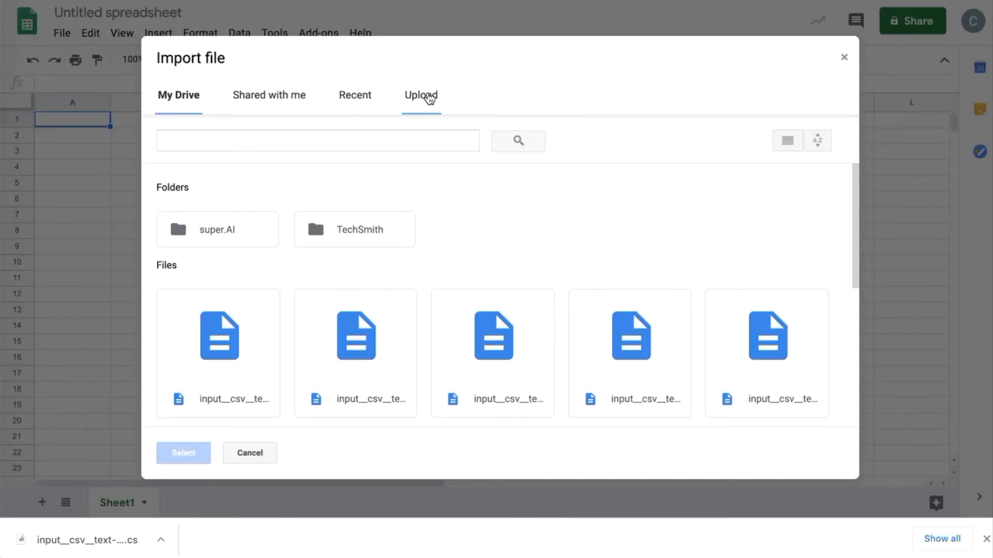
left_click(419, 95)
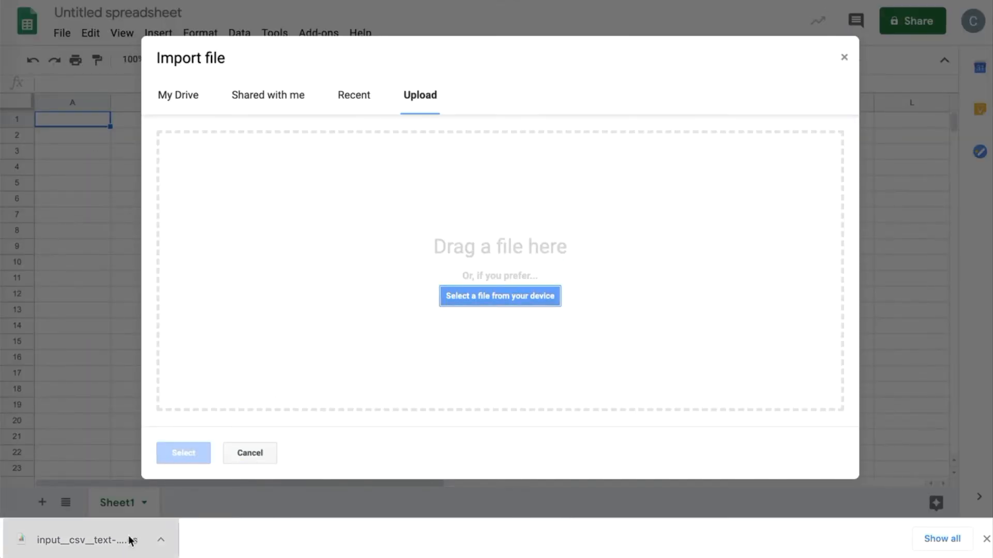
left_click(499, 296)
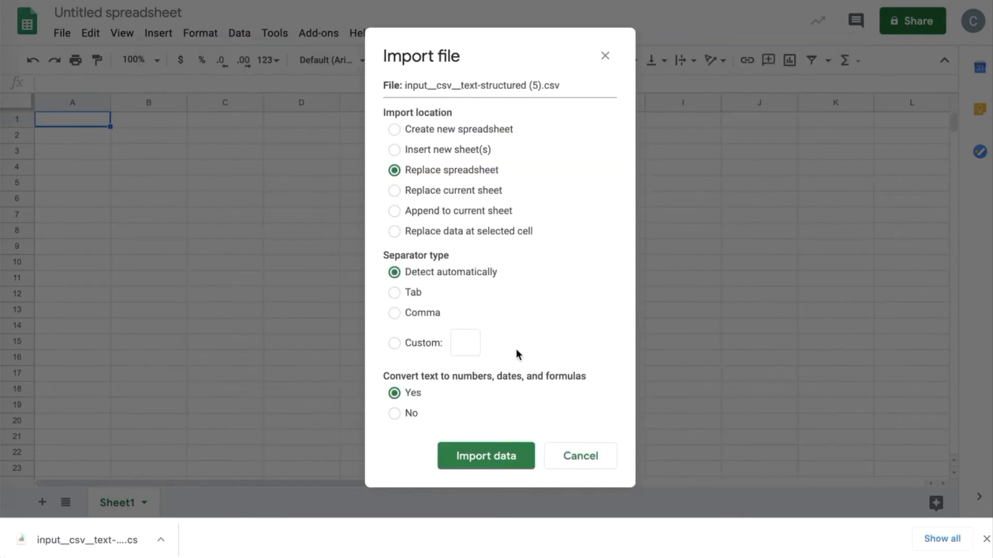
left_click(486, 455)
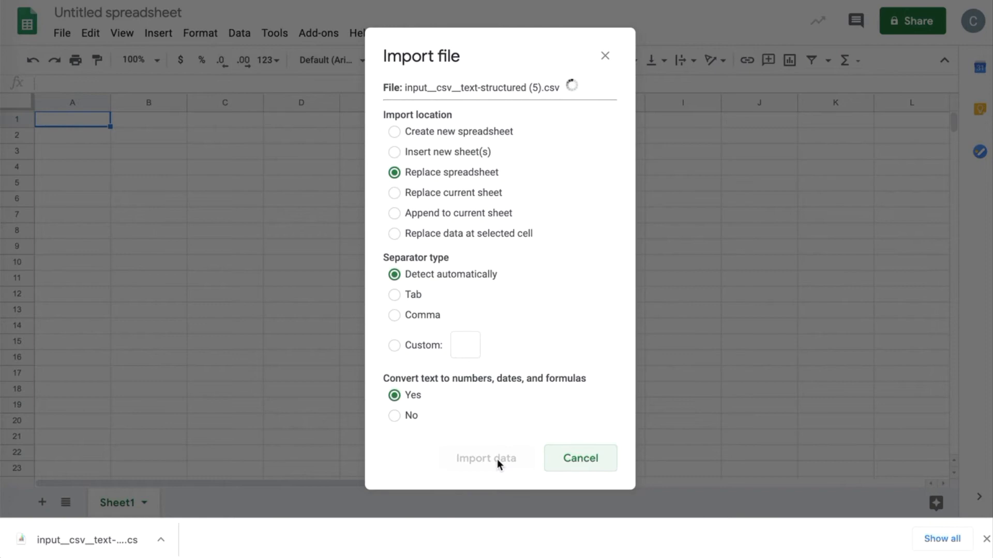
left_click(485, 458)
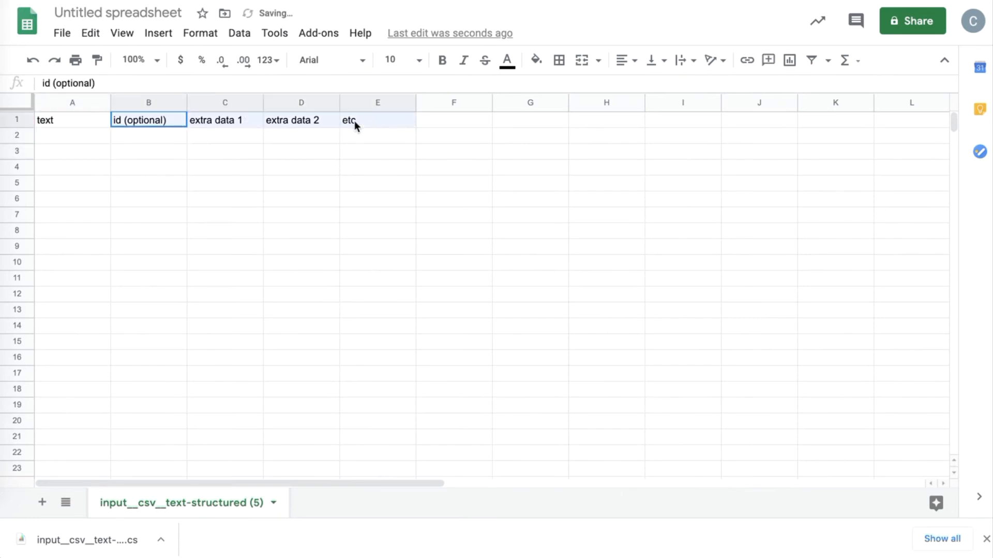
- Clear the sample headers B1:E1 and enter 'Lead Actor' and 'Release Year' headings
key("Delete")
type("Lead Actor")
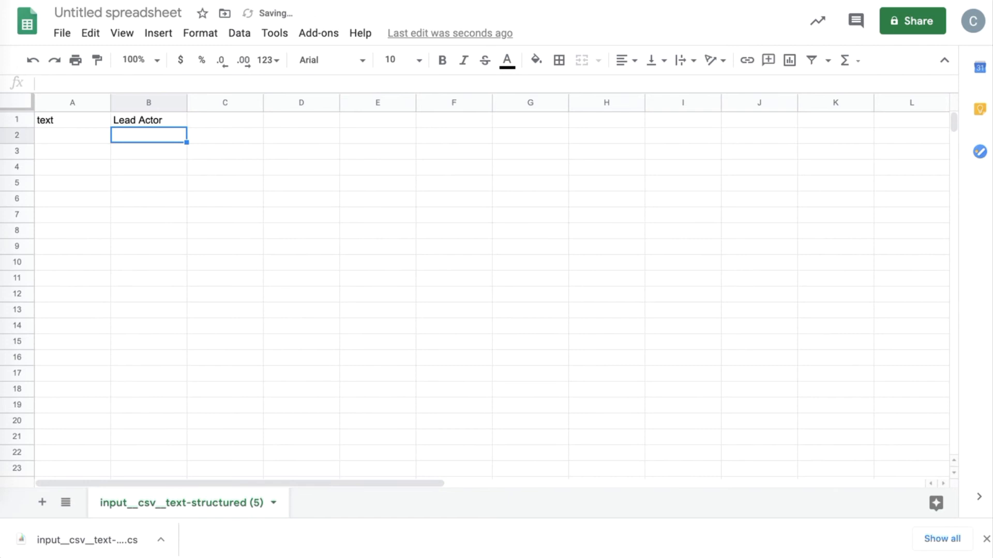
type("Release Year")
left_click(302, 120)
type("ID")
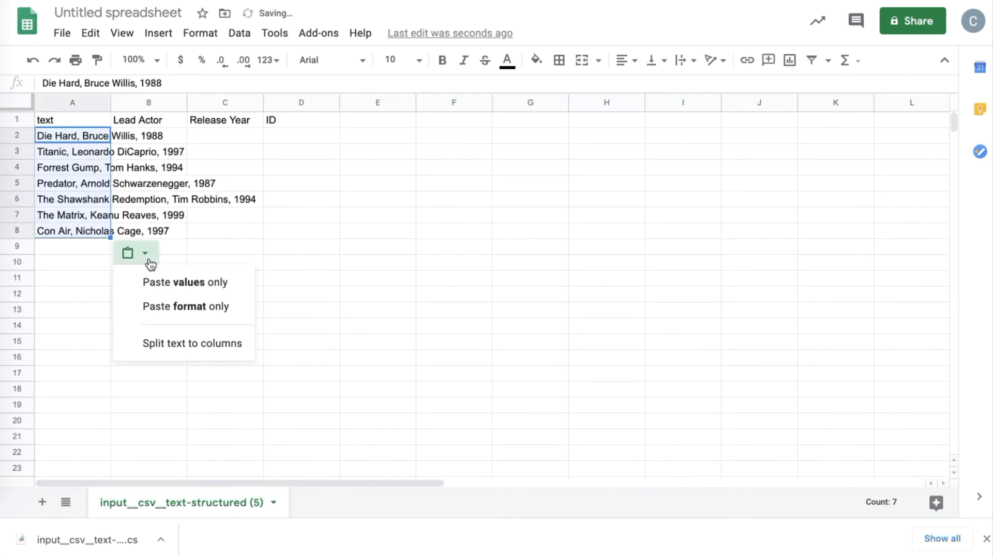
- Split the pasted movie list into title, actor and year columns, adding IDs 1–7
left_click(192, 344)
type("7")
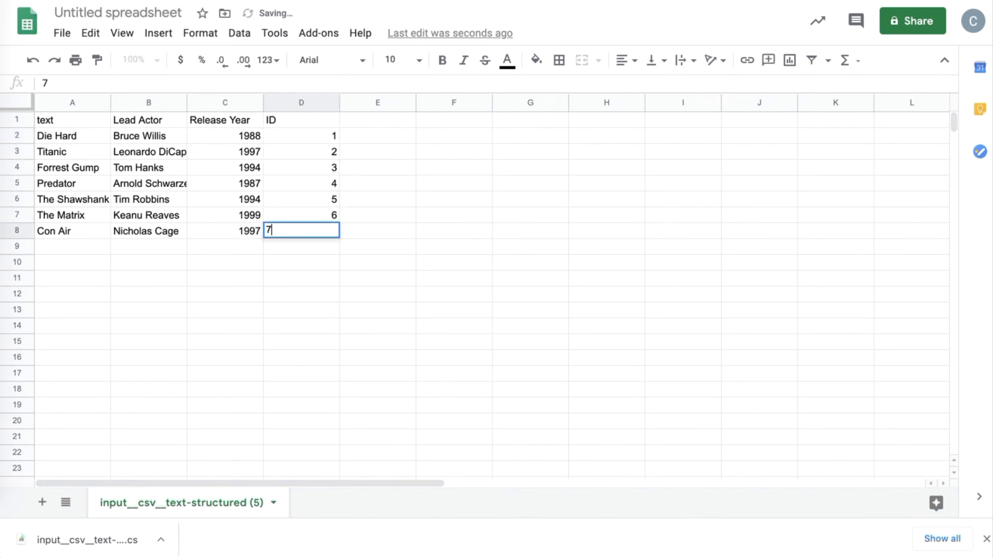
key("Return")
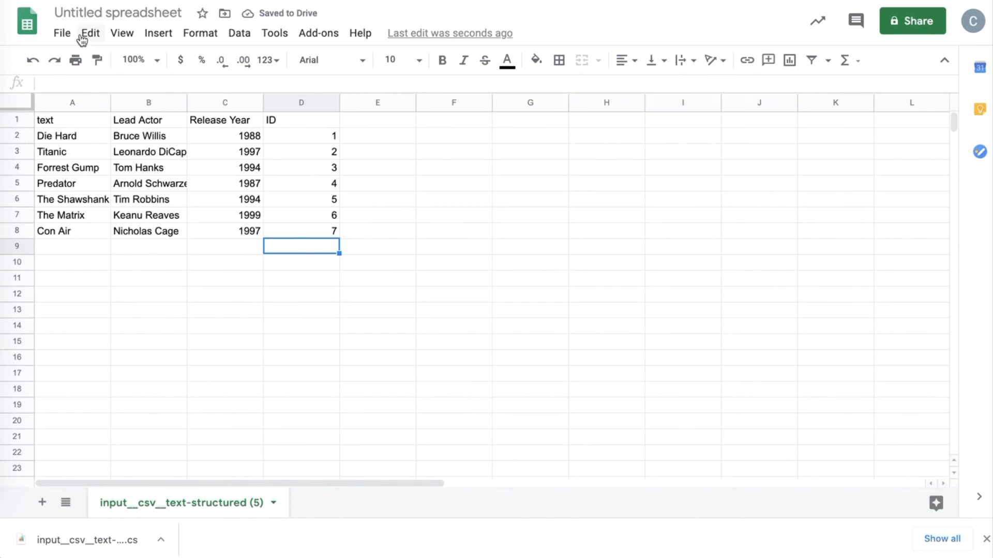
mouse_move(61, 33)
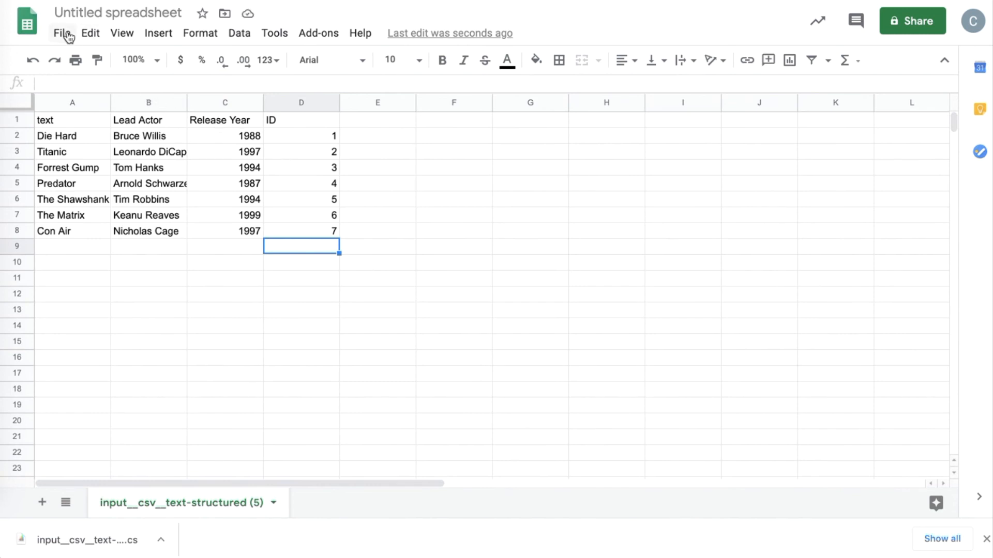
- Download the movie sheet as Comma-separated values (.csv, current sheet)
left_click(62, 33)
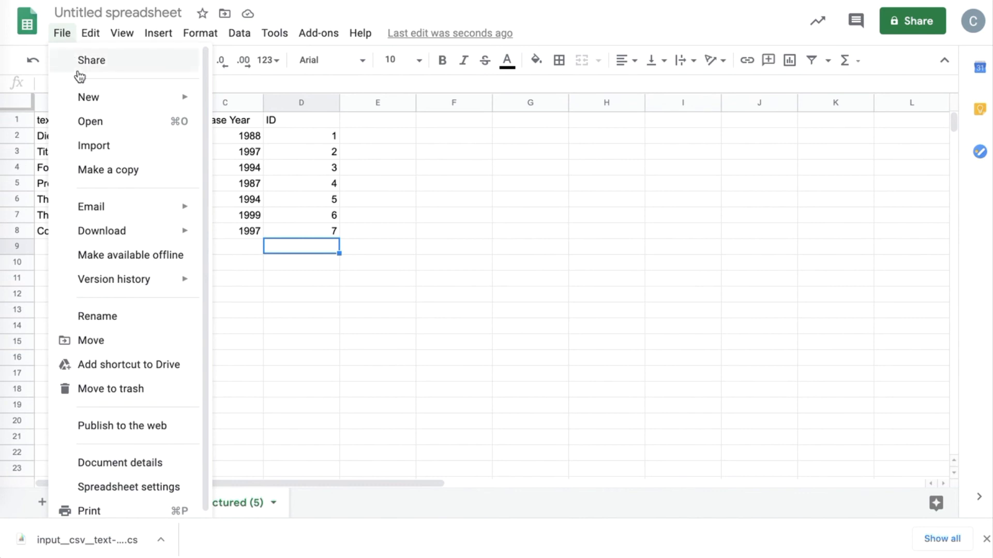
mouse_move(104, 230)
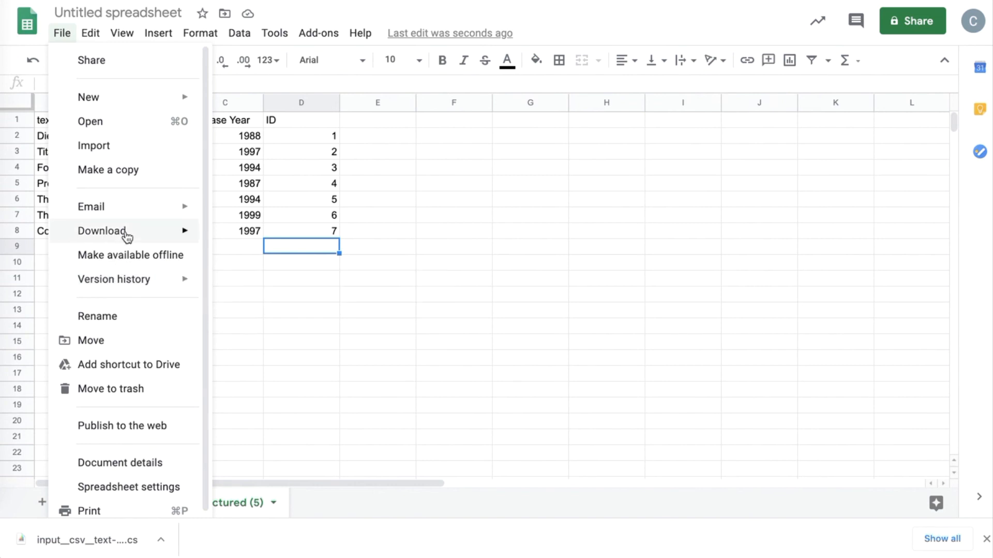
left_click(101, 230)
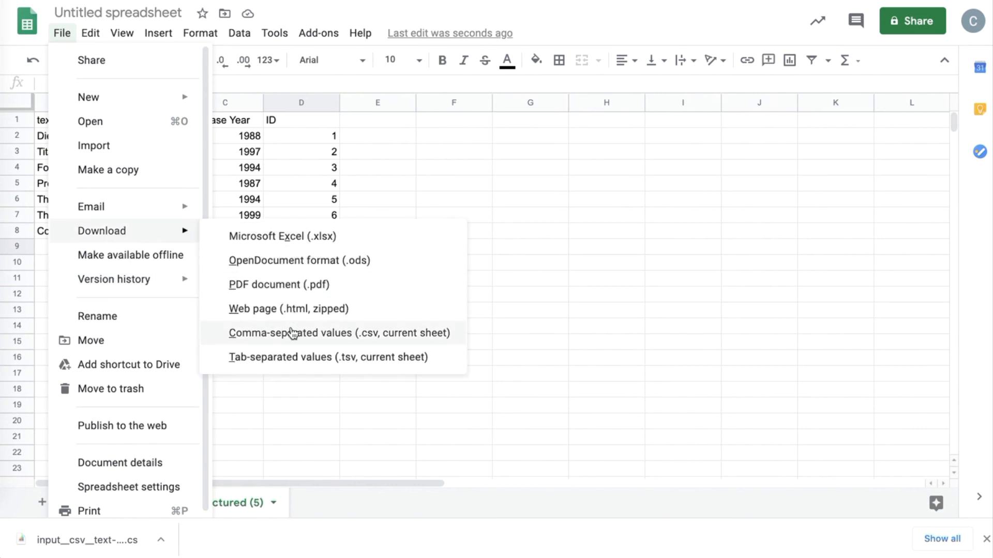
left_click(339, 333)
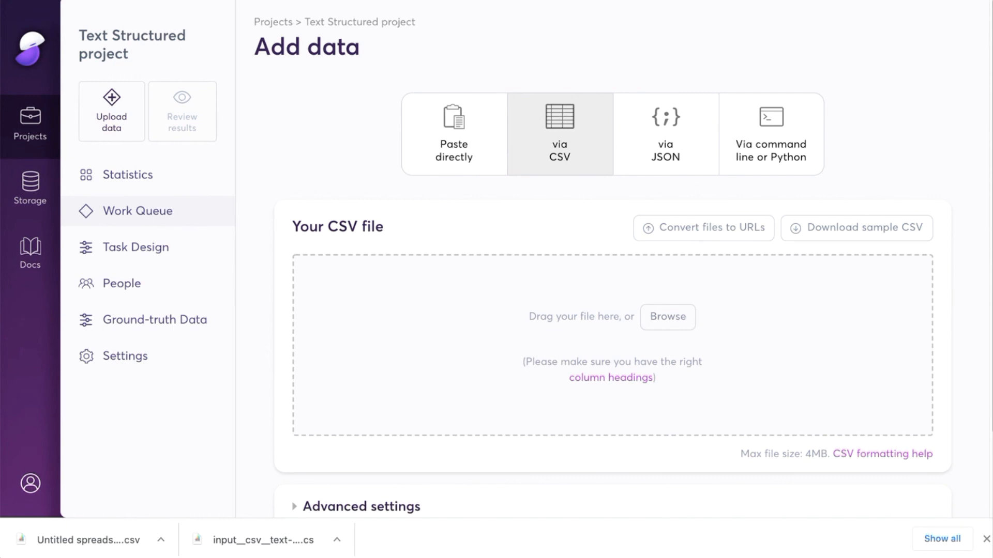
- Attach the downloaded movie CSV and submit its 7 data points for processing
left_click(30, 483)
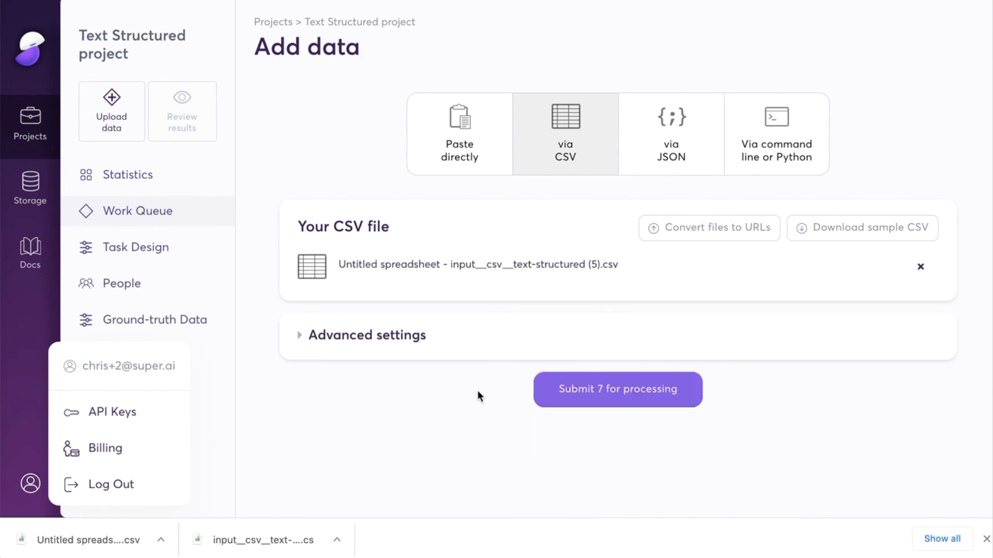
left_click(618, 389)
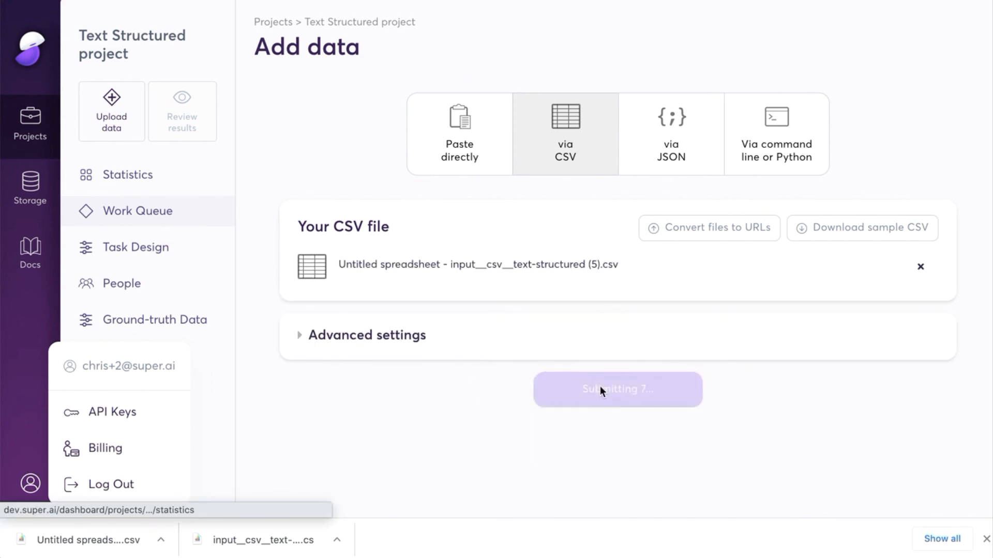
left_click(618, 389)
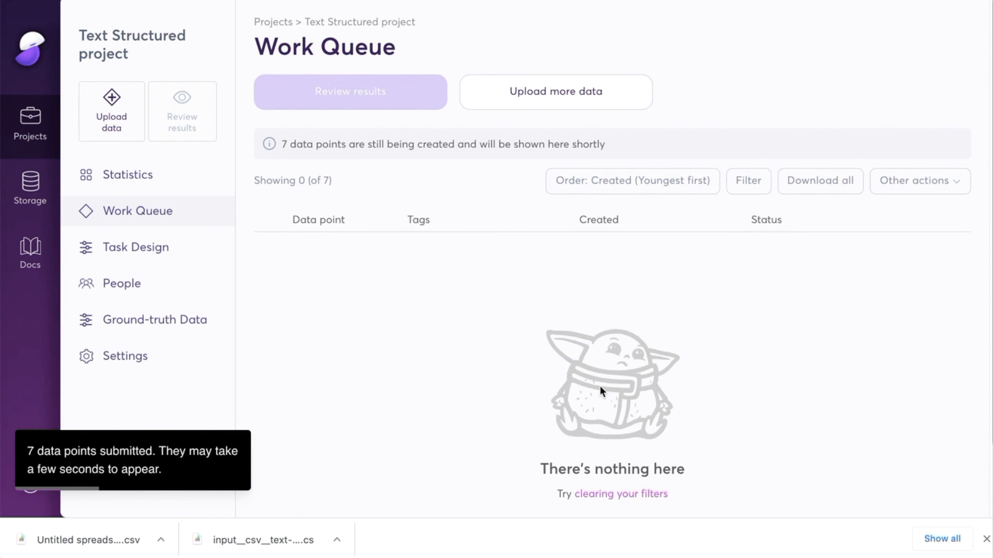